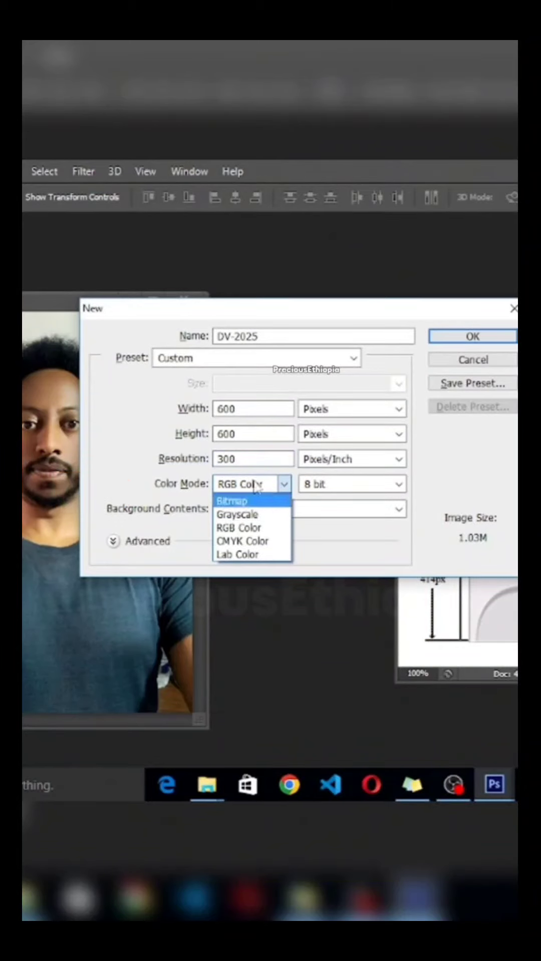
- Set the new DV-2025 document to RGB Color mode at 8-bit depth
left_click(239, 529)
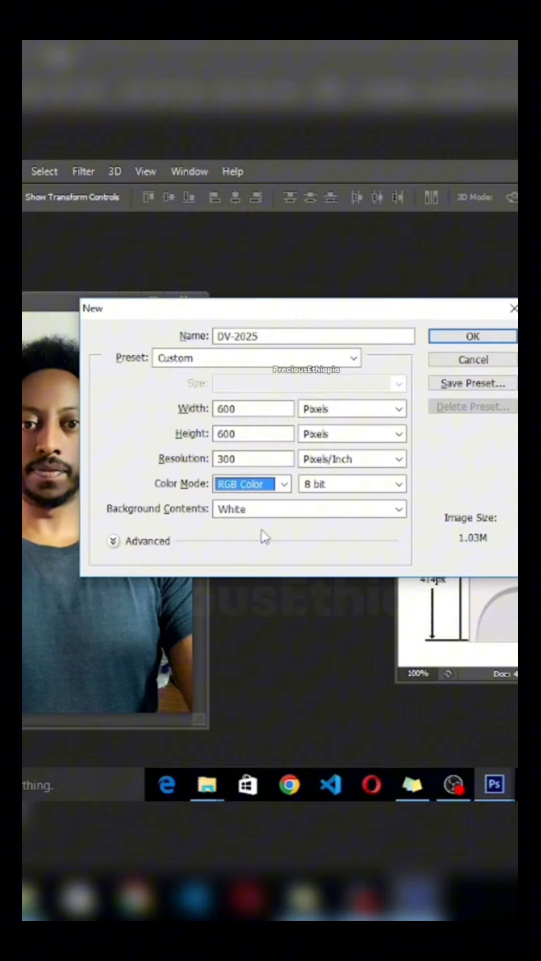
mouse_move(292, 503)
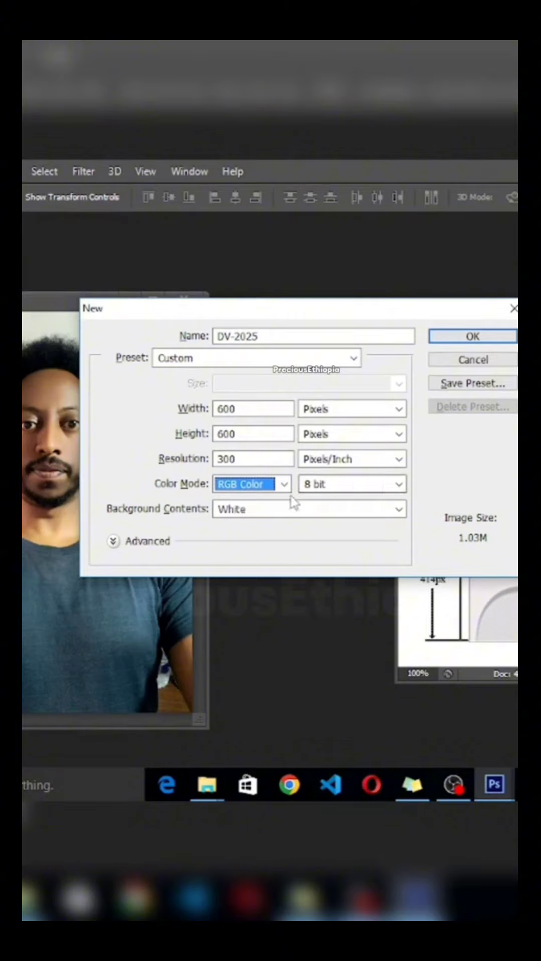
left_click(397, 483)
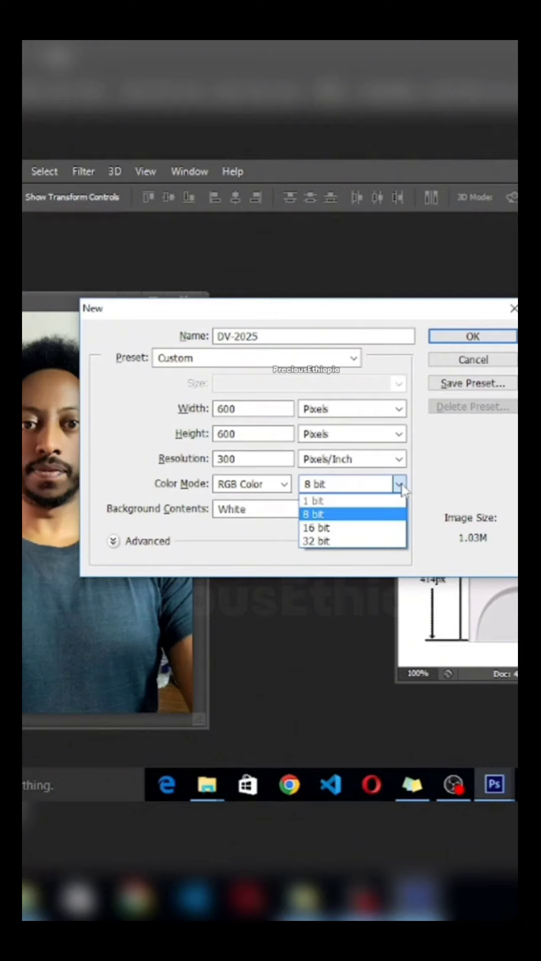
left_click(322, 515)
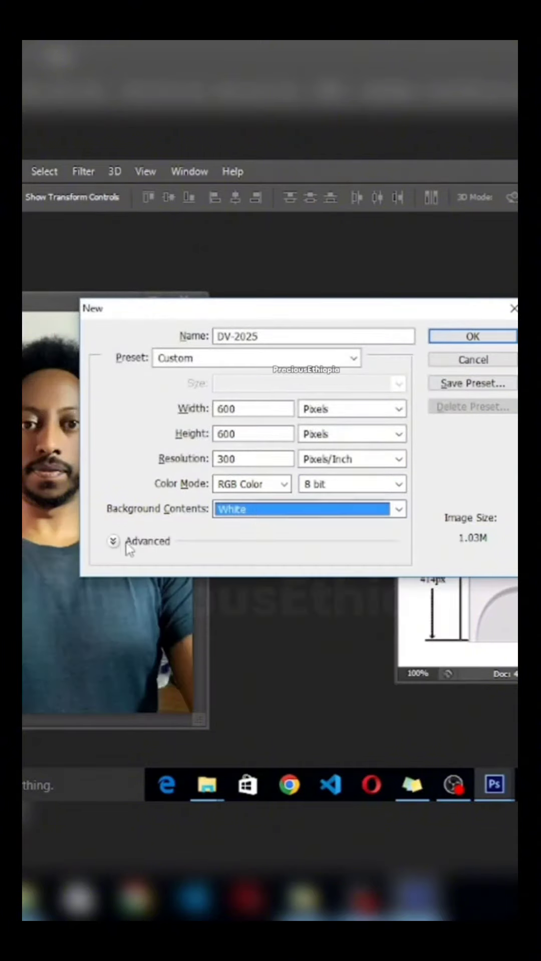
- Assign the Working RGB sRGB IEC61966-2.1 profile with square pixels and create the 600x600 document
left_click(112, 541)
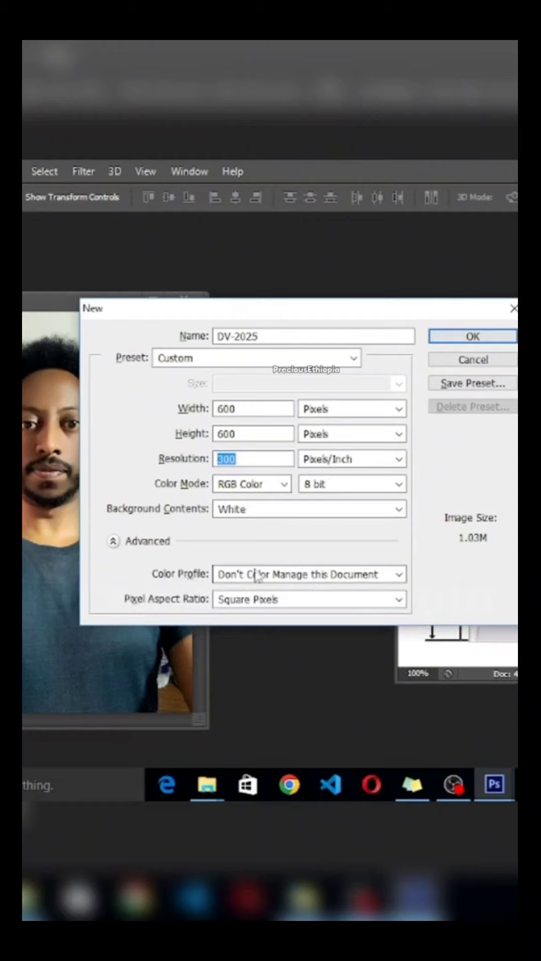
left_click(398, 575)
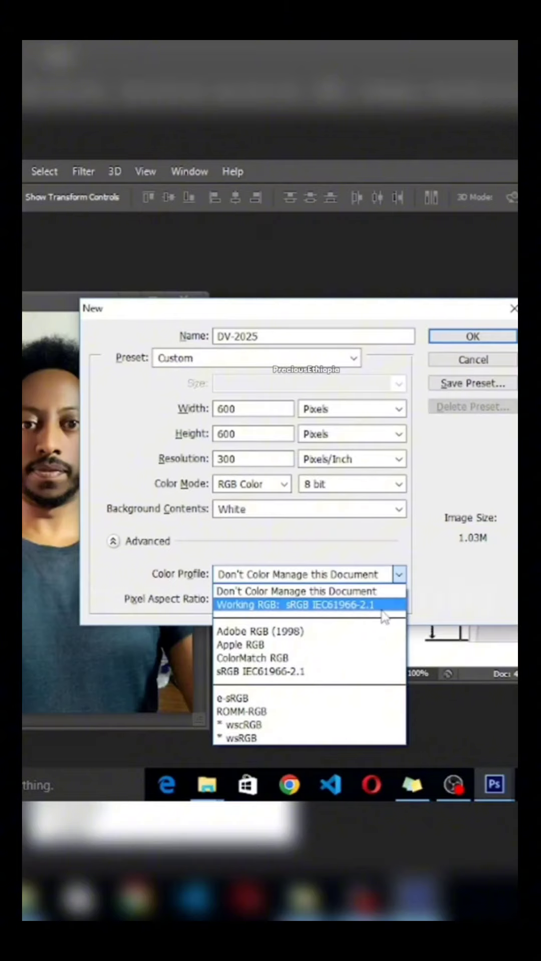
left_click(306, 606)
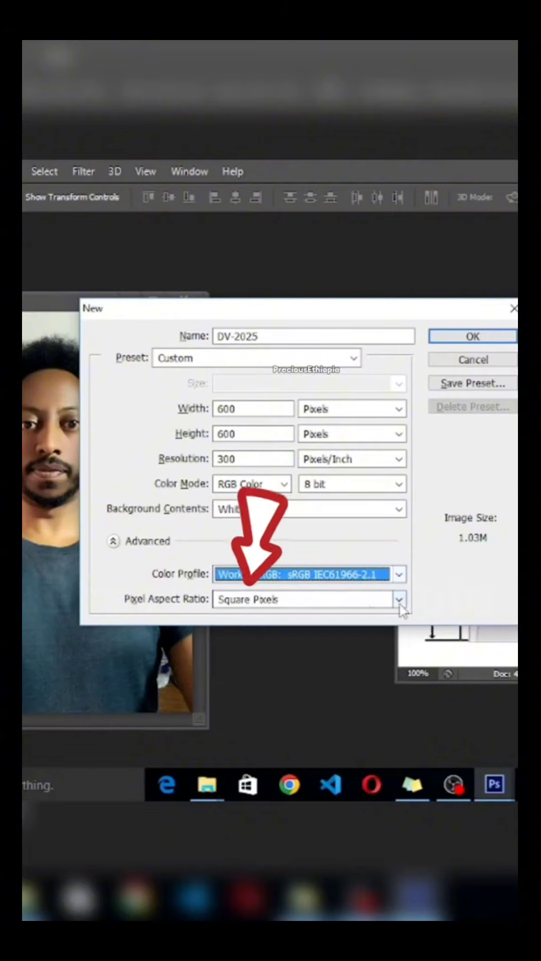
left_click(398, 600)
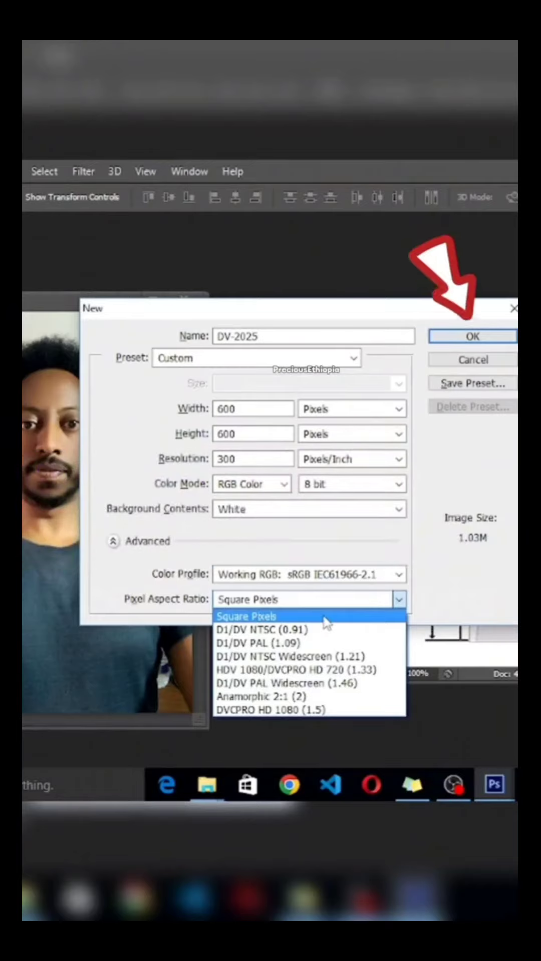
left_click(247, 616)
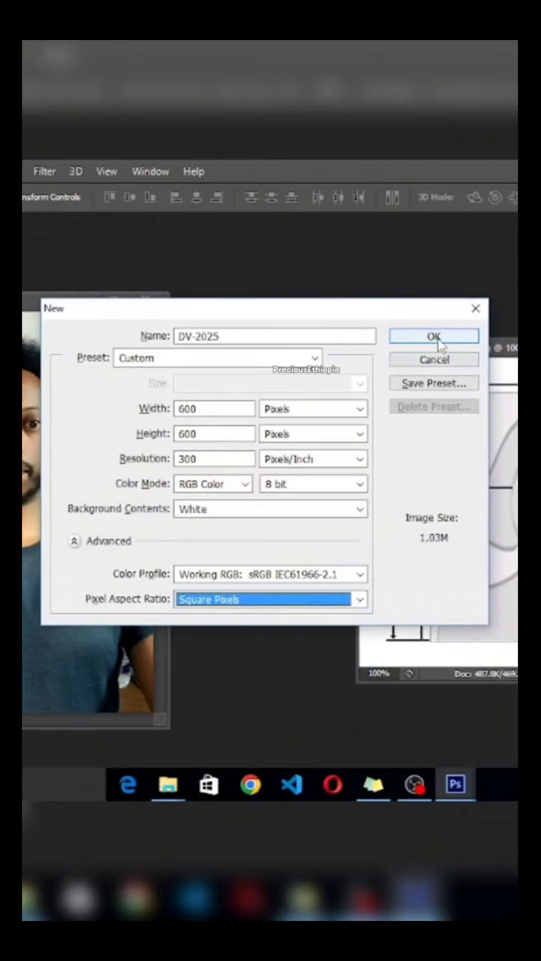
left_click(433, 336)
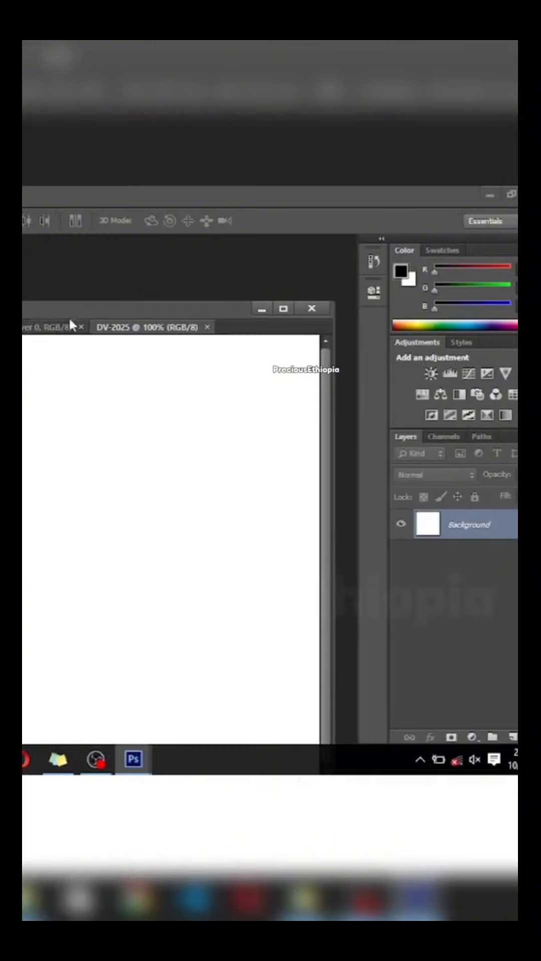